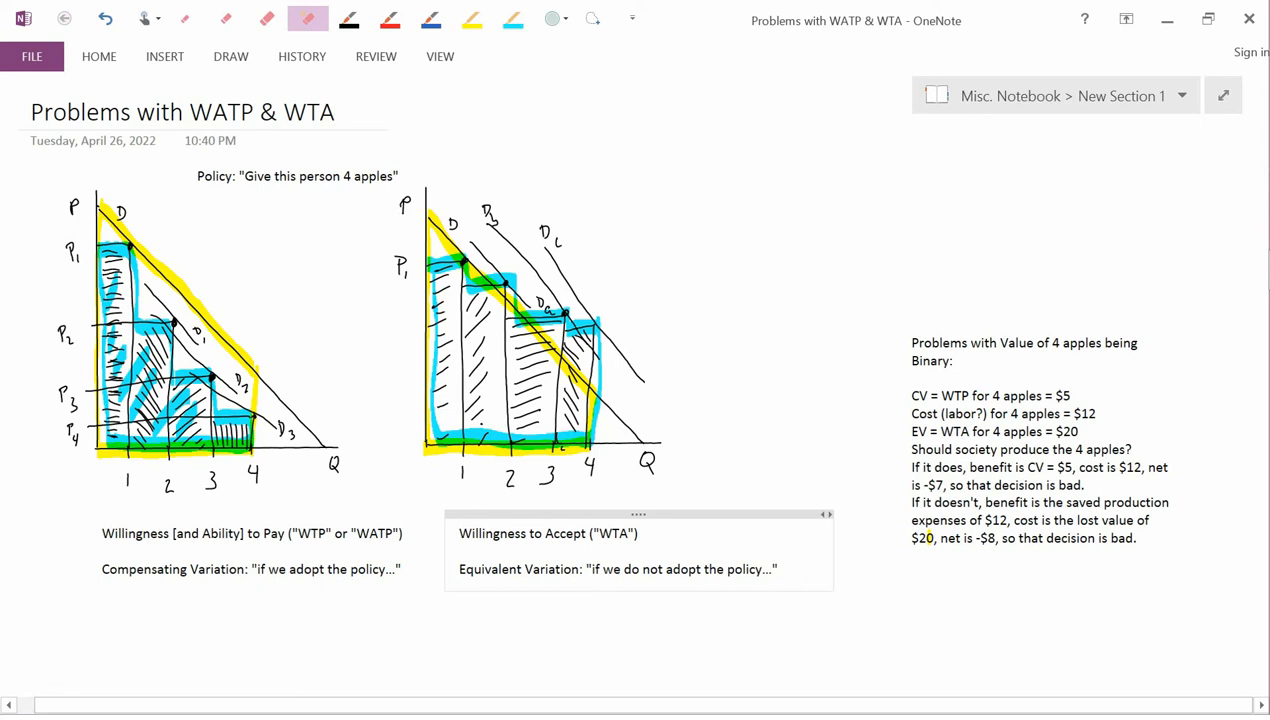
# Briefly highlight the 'Problems with Value' heading in yellow, then undo it.
pyautogui.click(334, 112)
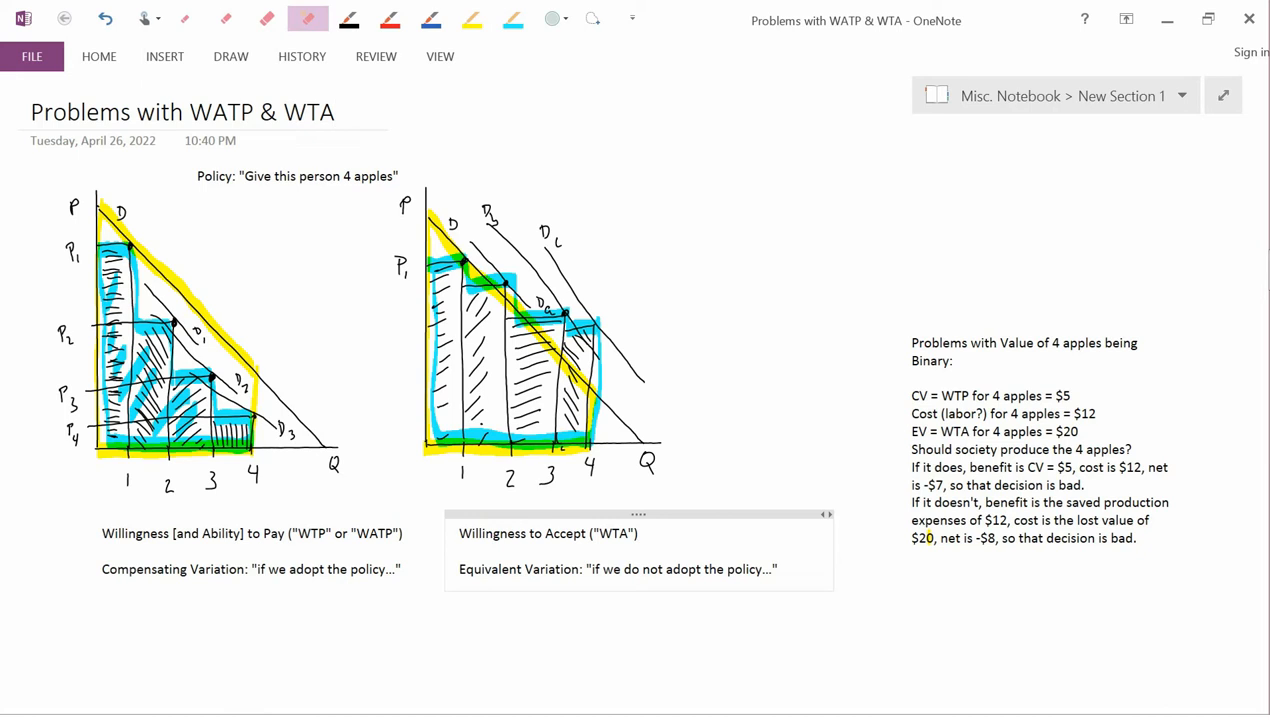
pyautogui.click(338, 112)
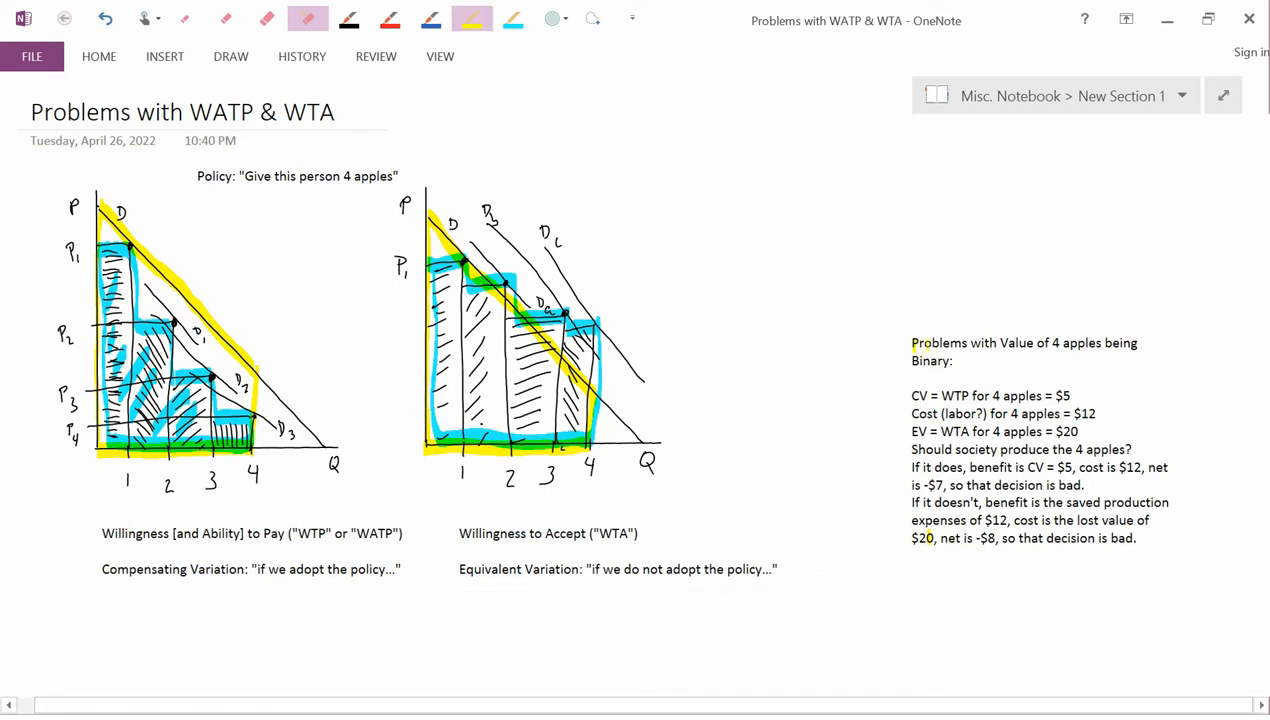
pyautogui.moveTo(912, 344); pyautogui.dragTo(1136, 360)
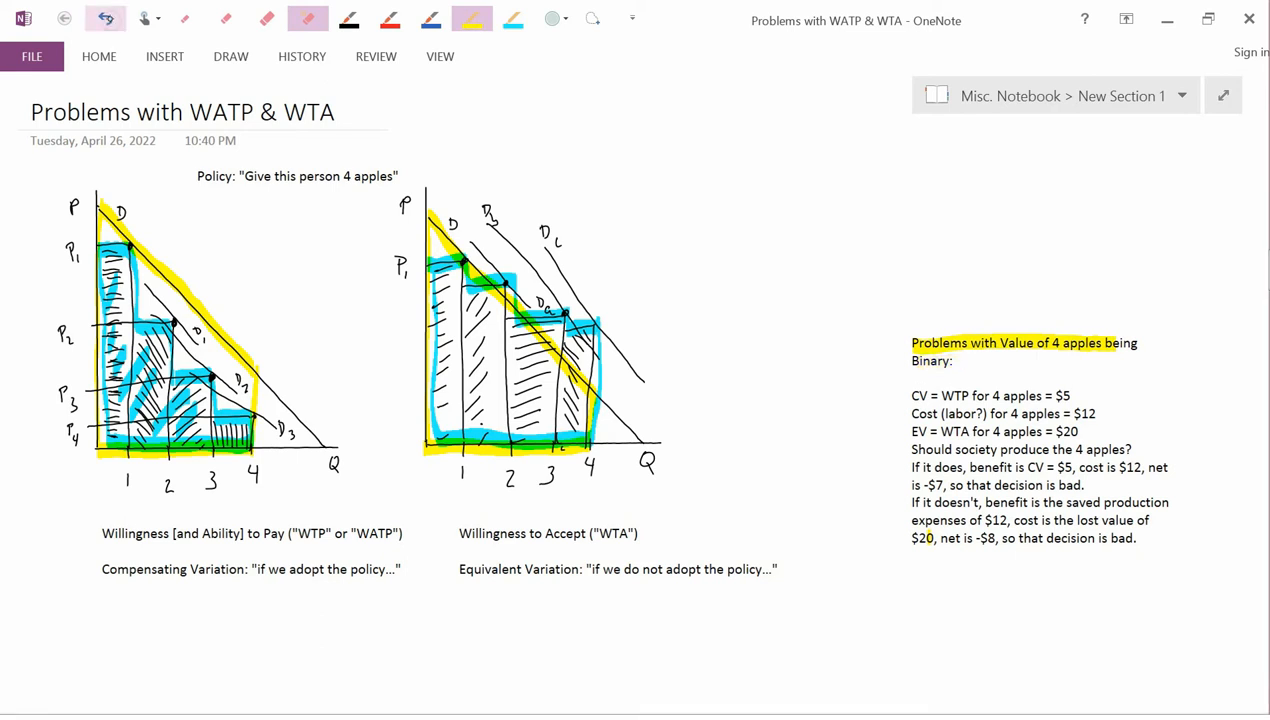
pyautogui.click(106, 18)
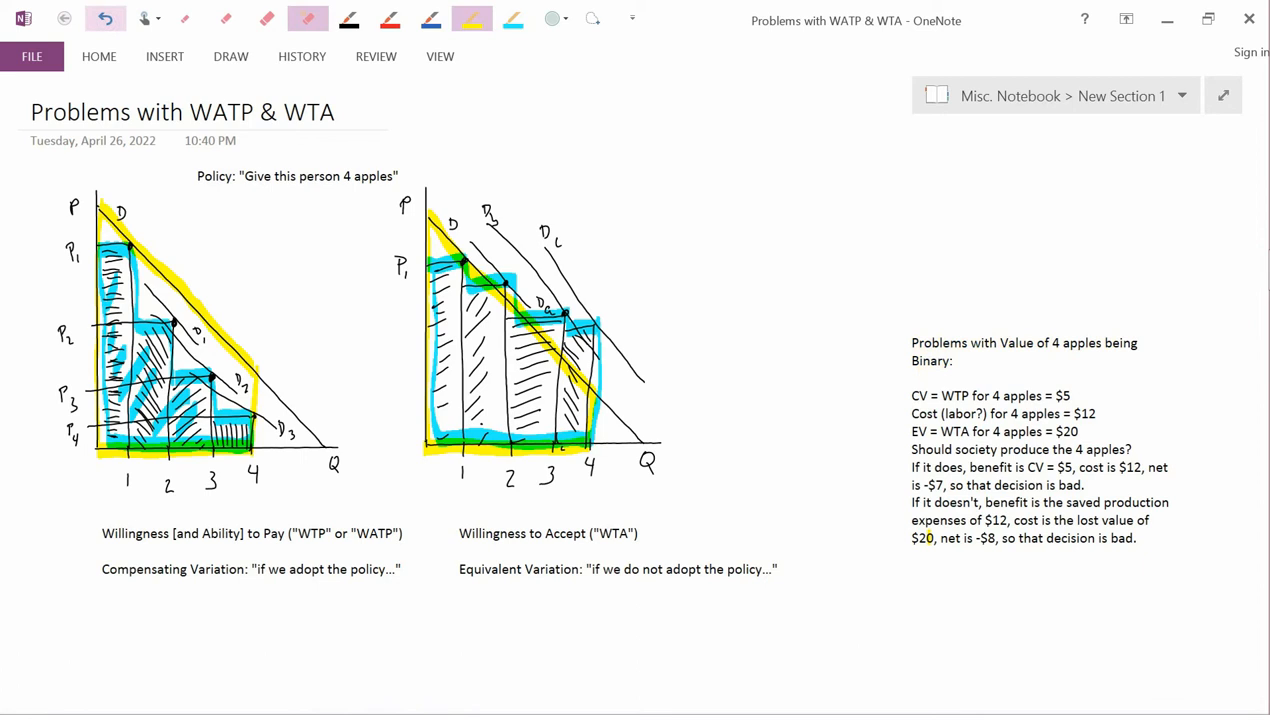
# In blue ink, draw an arrow with $5 by the WTP diagram and an arrow with $20 by the WTA diagram.
pyautogui.click(430, 18)
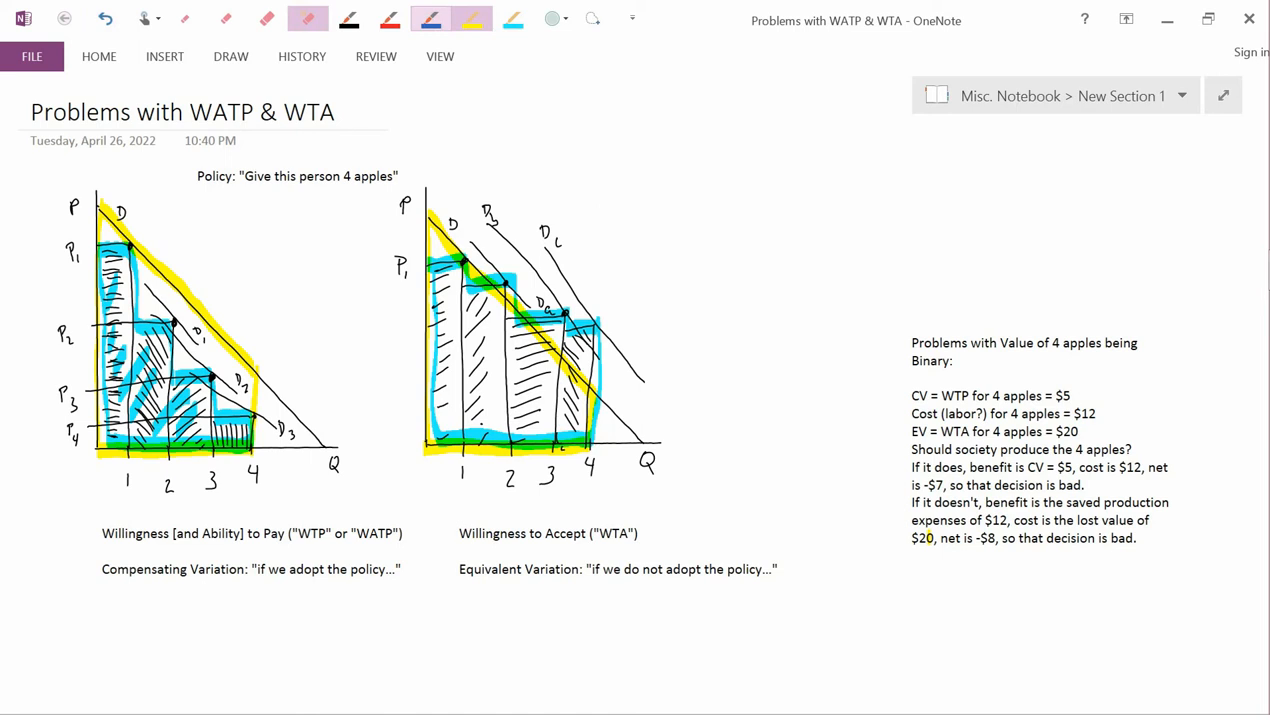
pyautogui.click(470, 20)
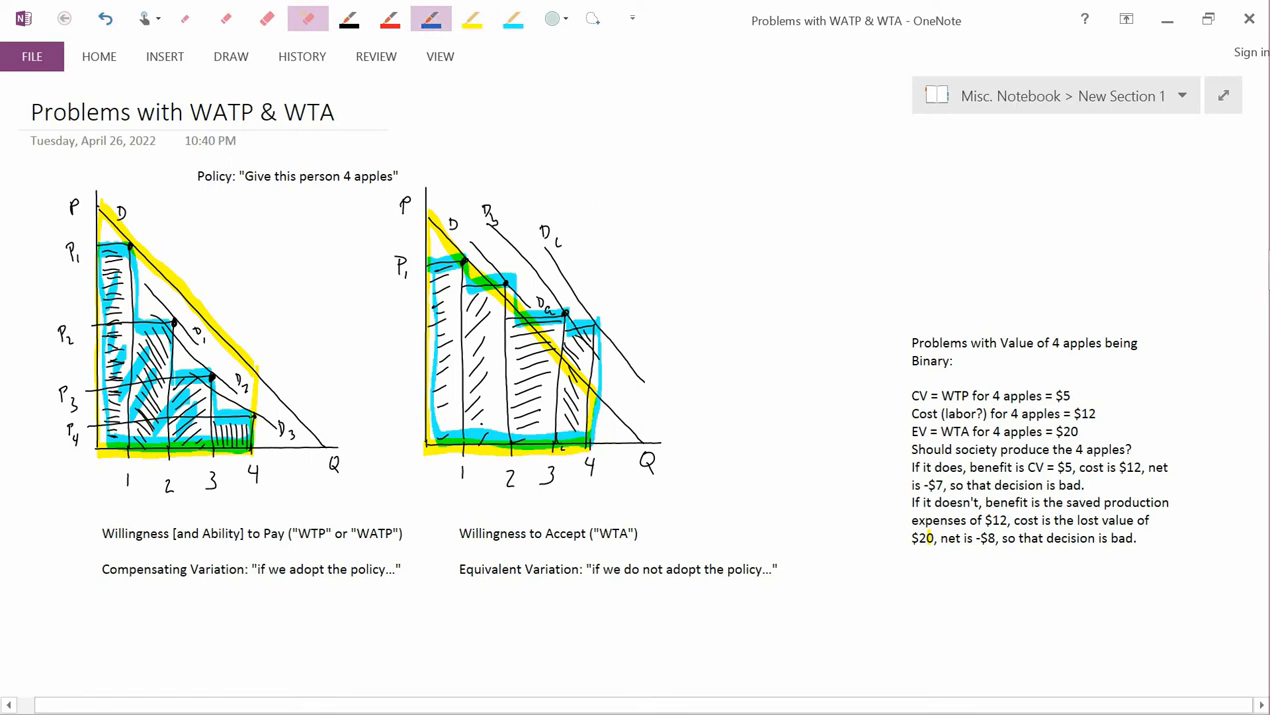
pyautogui.moveTo(62, 510); pyautogui.dragTo(156, 408)
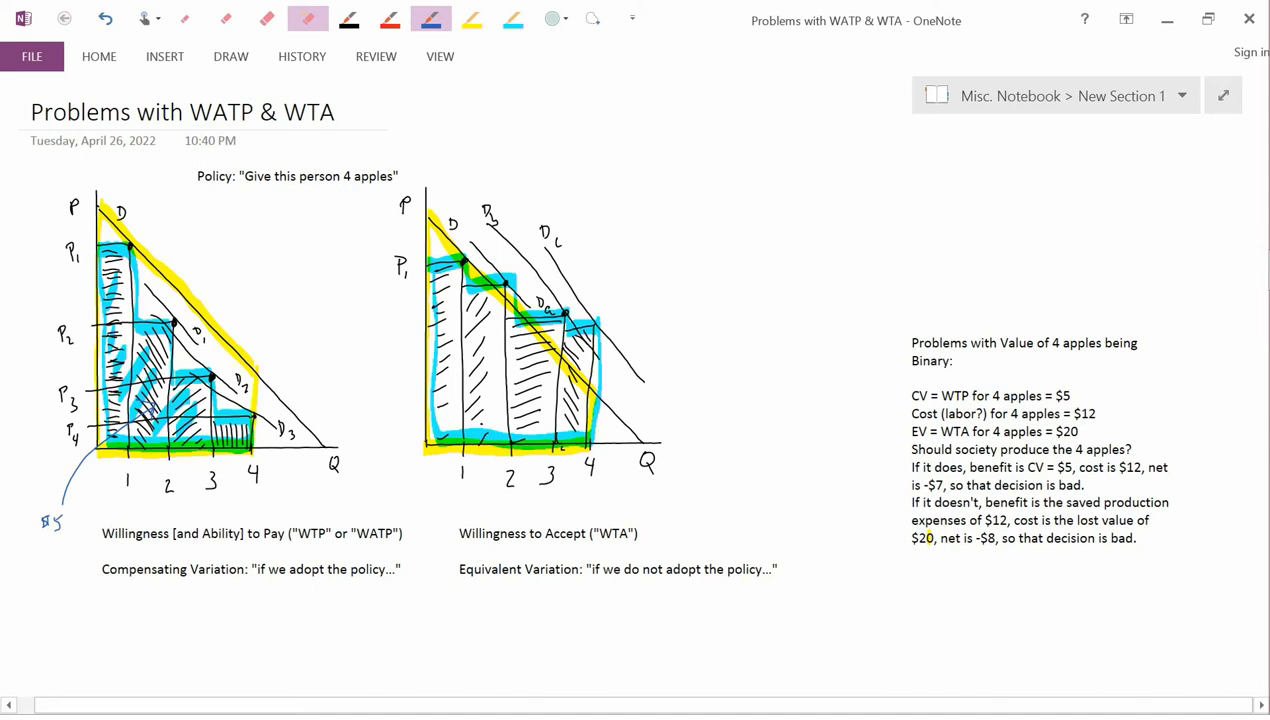
pyautogui.moveTo(584, 390); pyautogui.dragTo(680, 330)
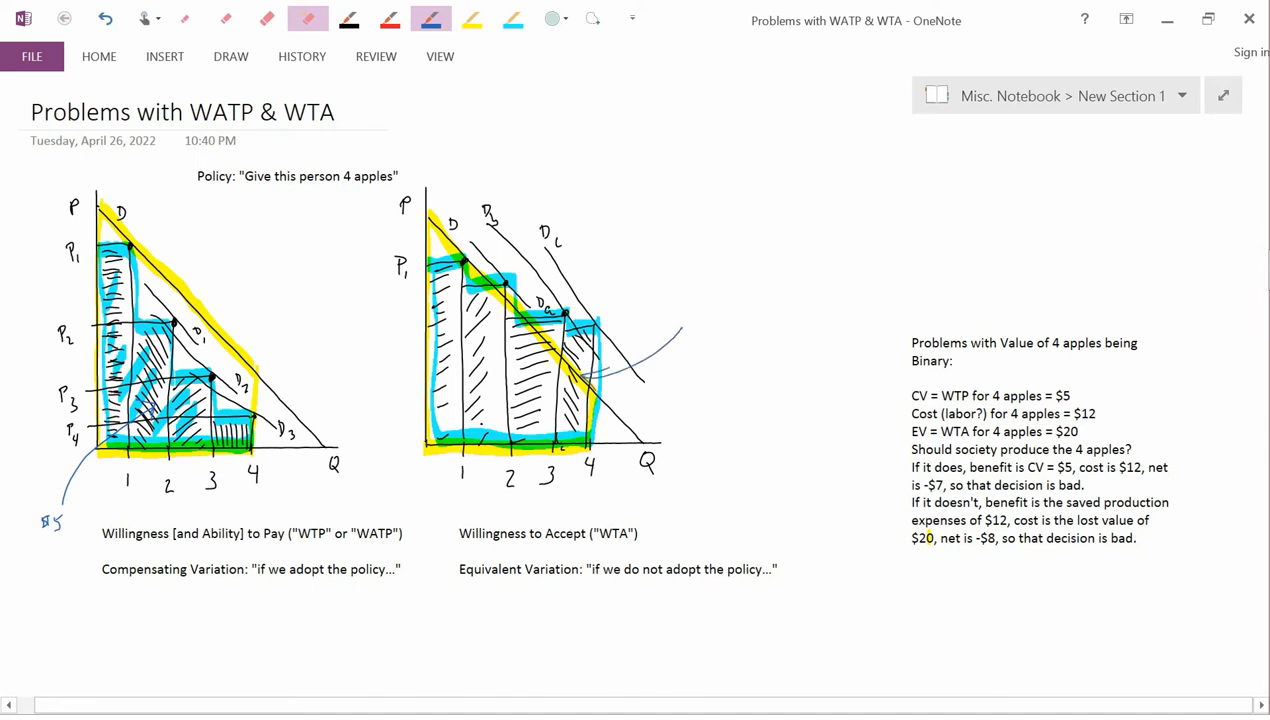
pyautogui.moveTo(580, 380); pyautogui.dragTo(688, 304)
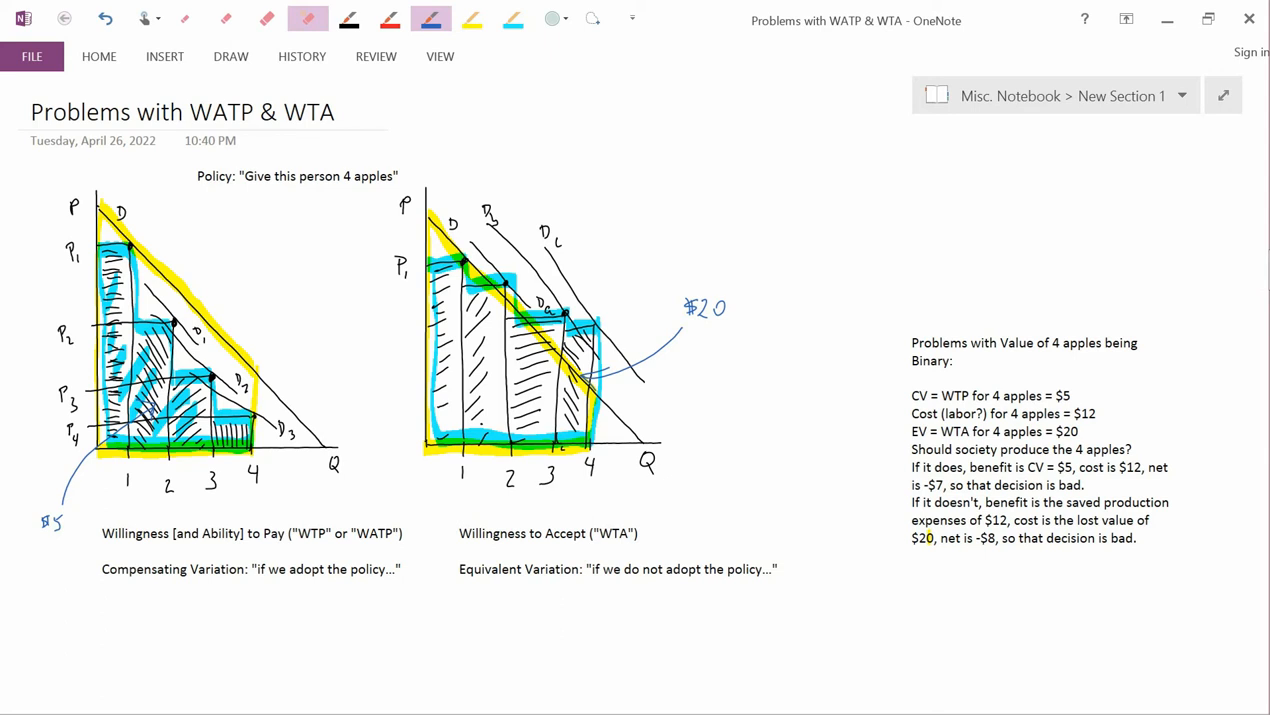
# Switch to the yellow highlighter, highlight a caption word, then undo the last two changes.
pyautogui.click(470, 18)
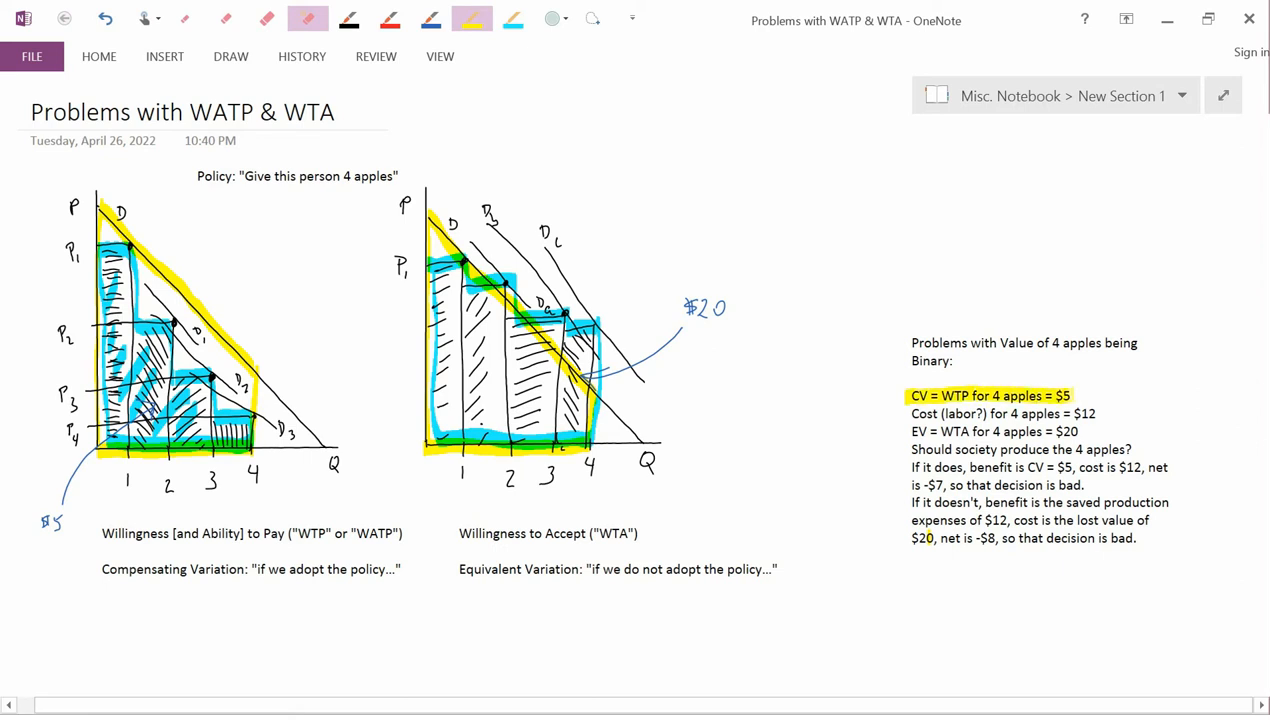
pyautogui.doubleClick(144, 568)
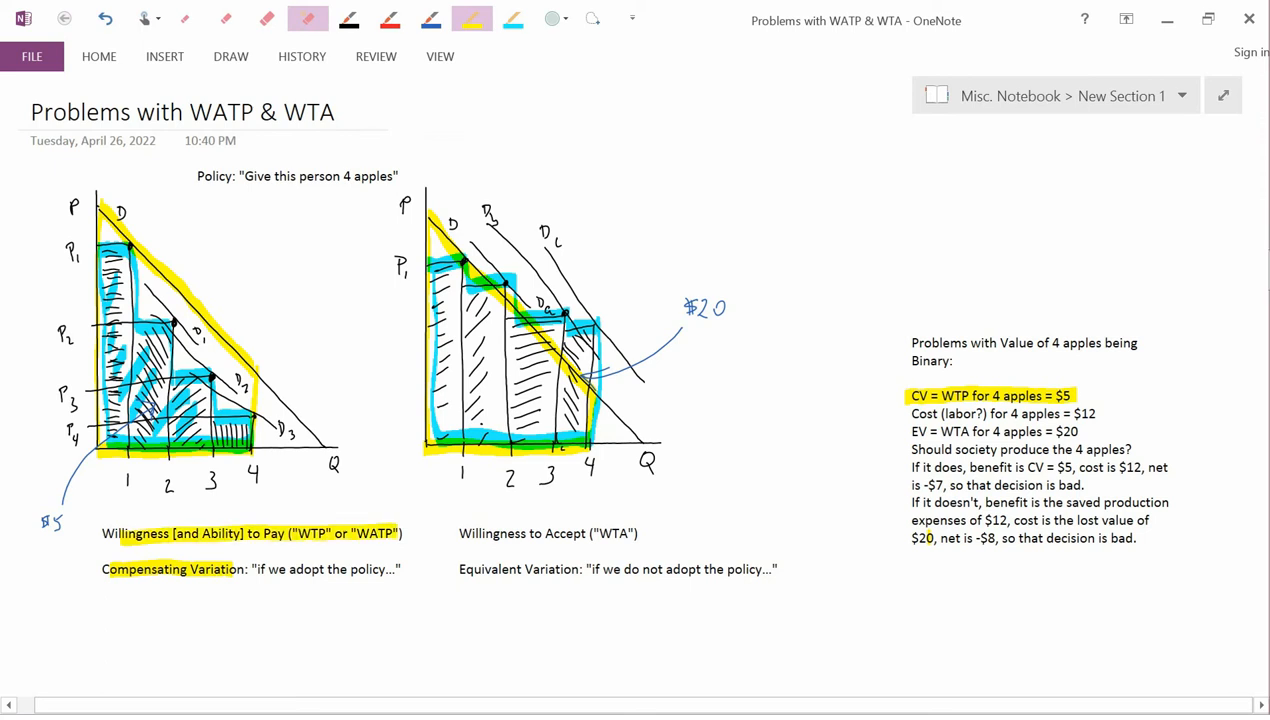
pyautogui.click(106, 18)
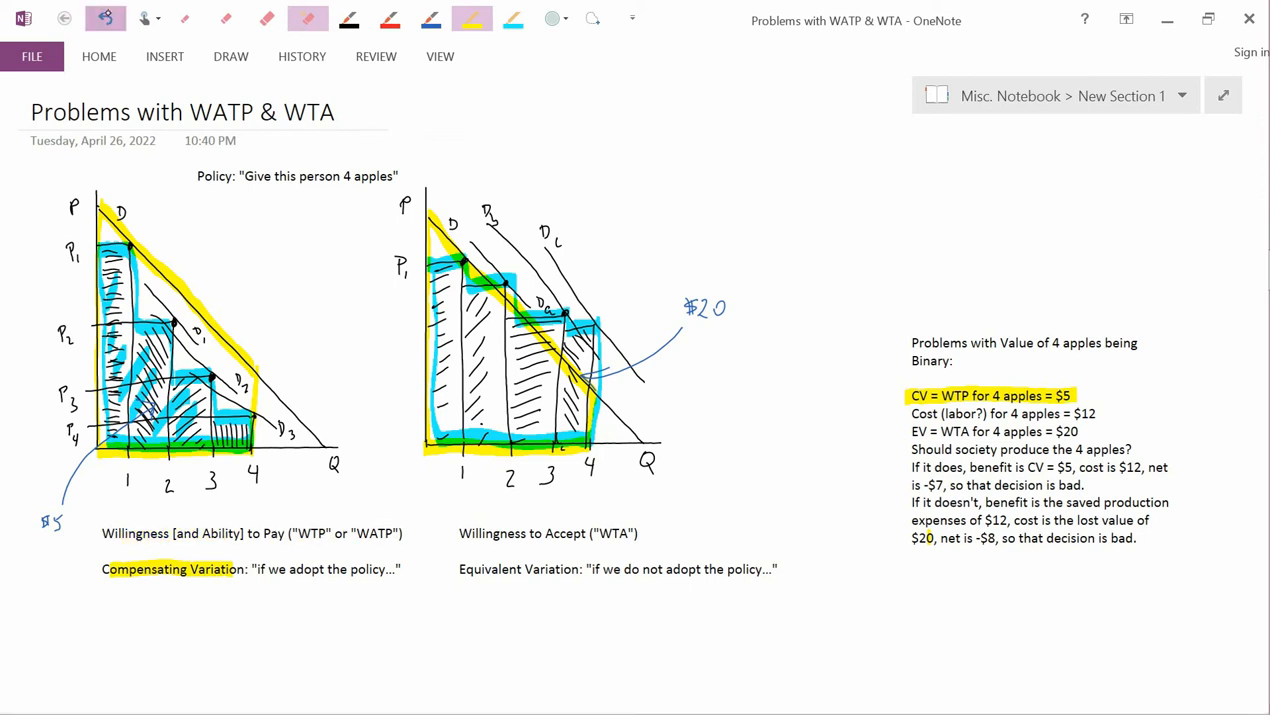
pyautogui.click(106, 18)
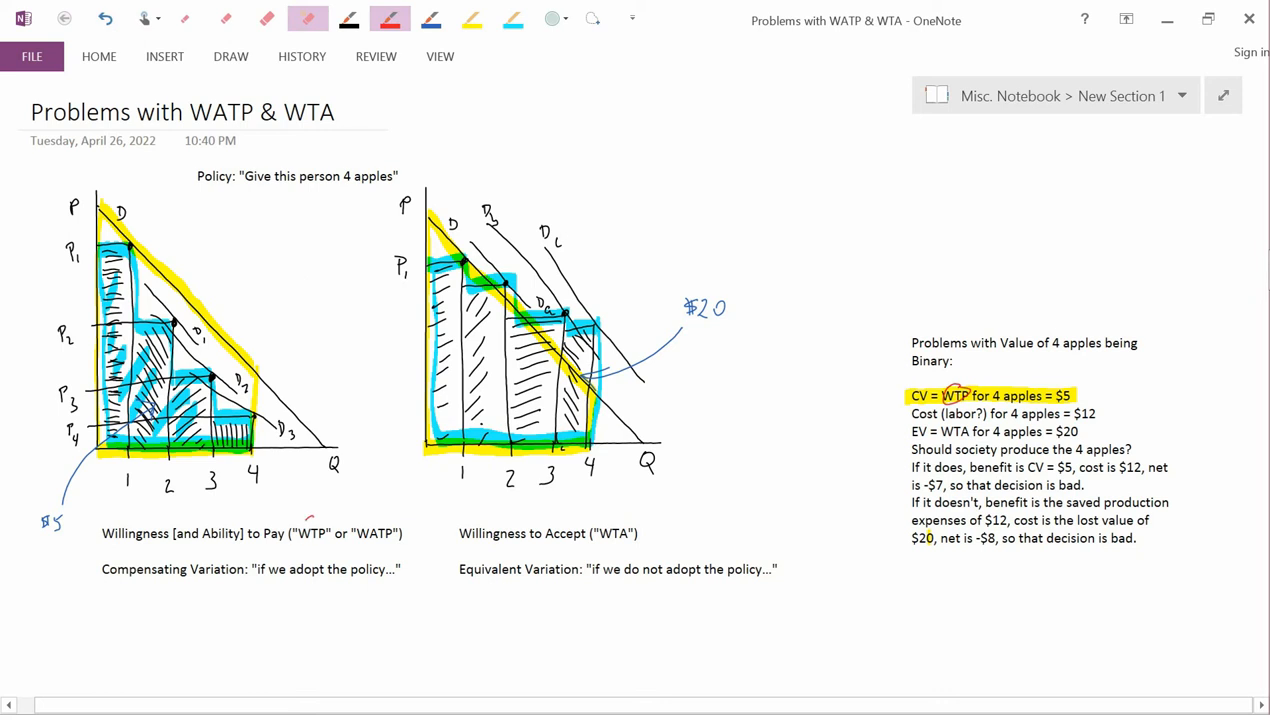
# Circle WTP in the willingness-to-pay caption in red, then undo it and reselect the highlighter.
pyautogui.moveTo(304, 530); pyautogui.dragTo(378, 532)
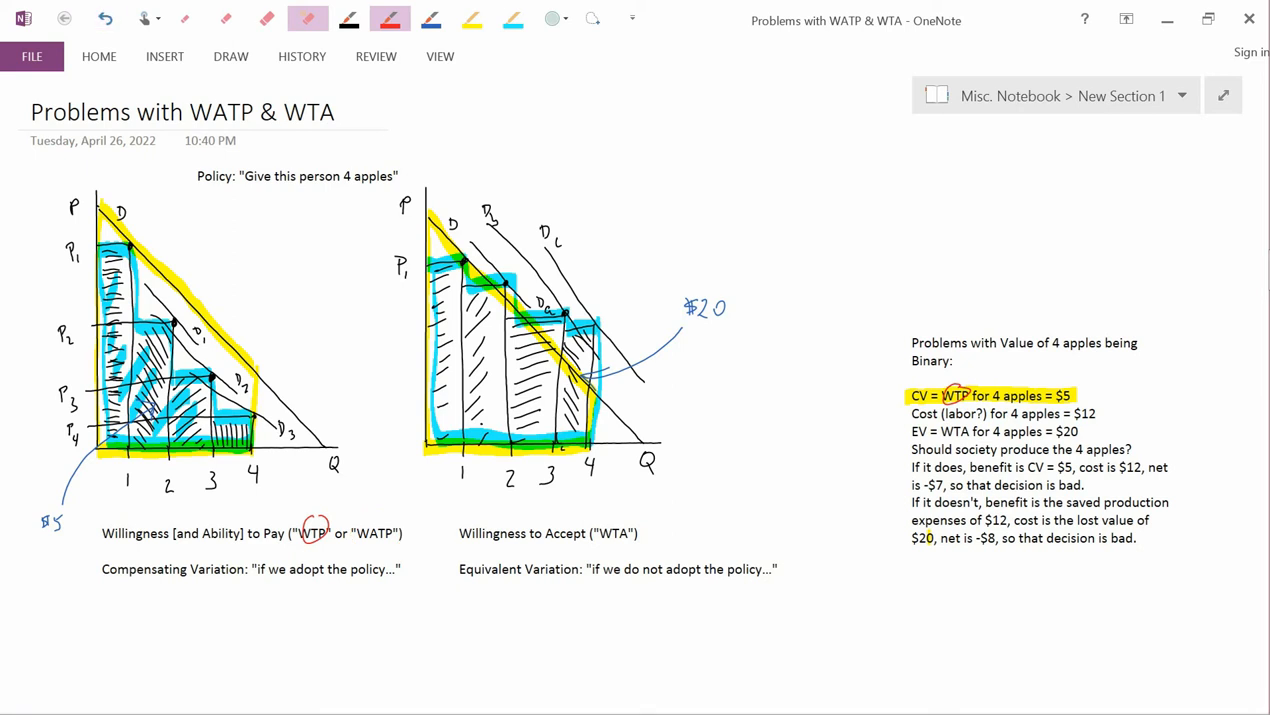
pyautogui.click(106, 18)
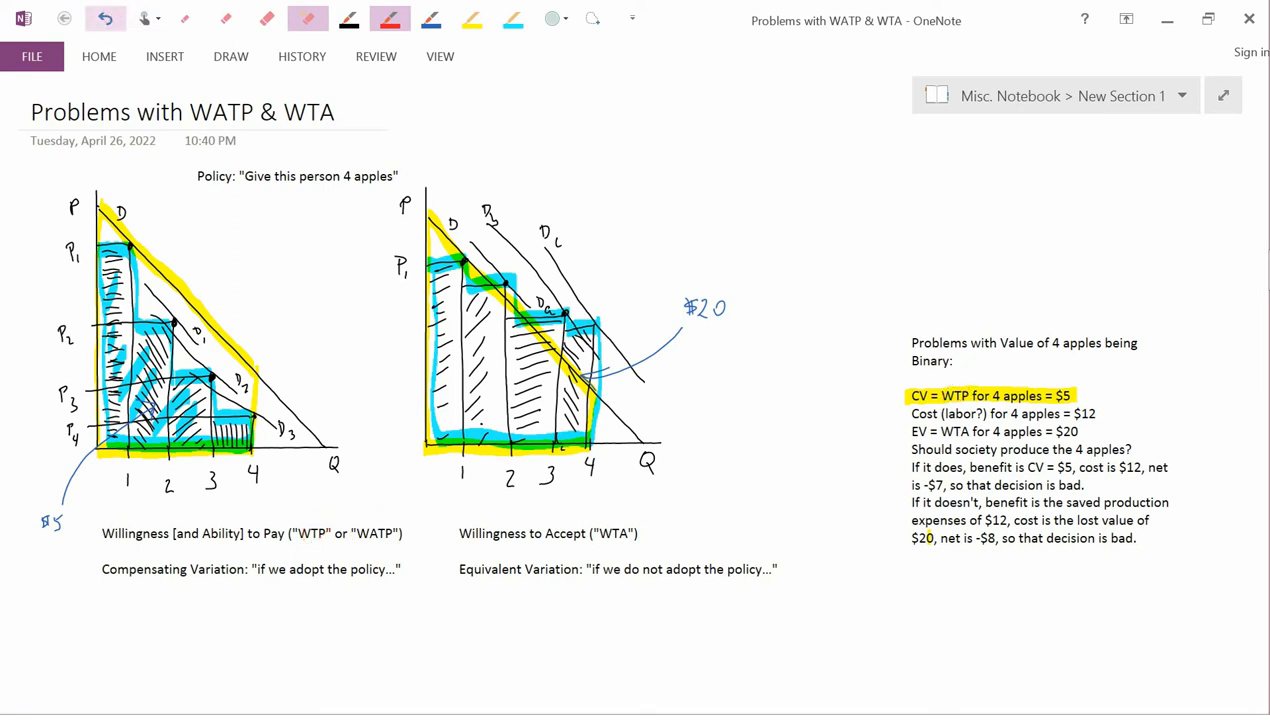
pyautogui.click(470, 18)
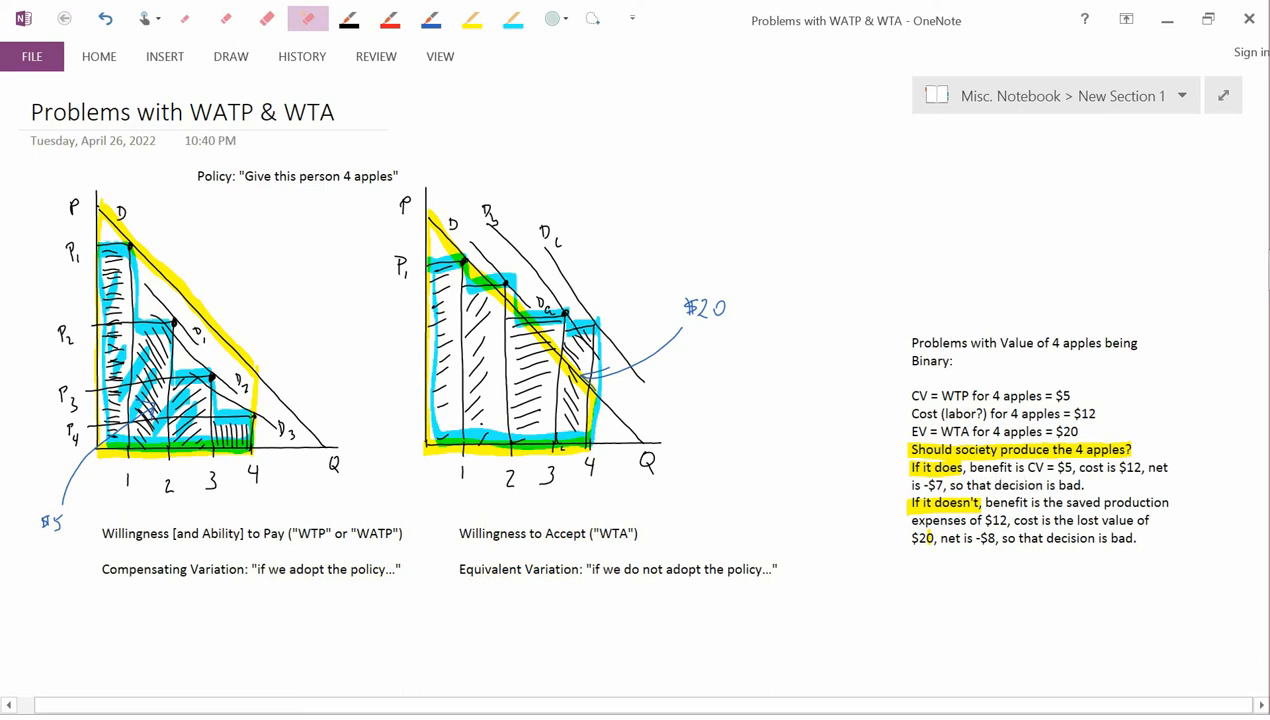
# Select the yellow highlighter for marking the apples question and the 'If it…' phrases.
pyautogui.click(470, 18)
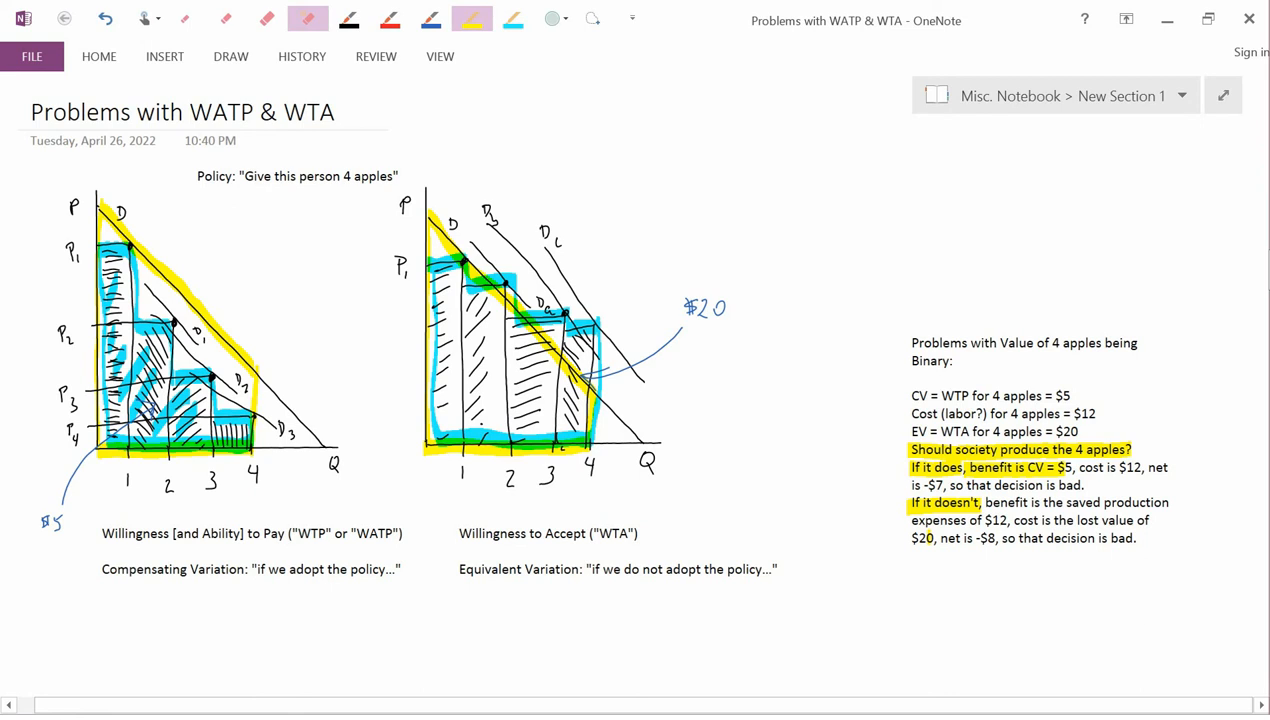
# Highlight the clause 'net is -$7, so that decision is bad.' in yellow.
pyautogui.moveTo(56, 490); pyautogui.dragTo(60, 544)
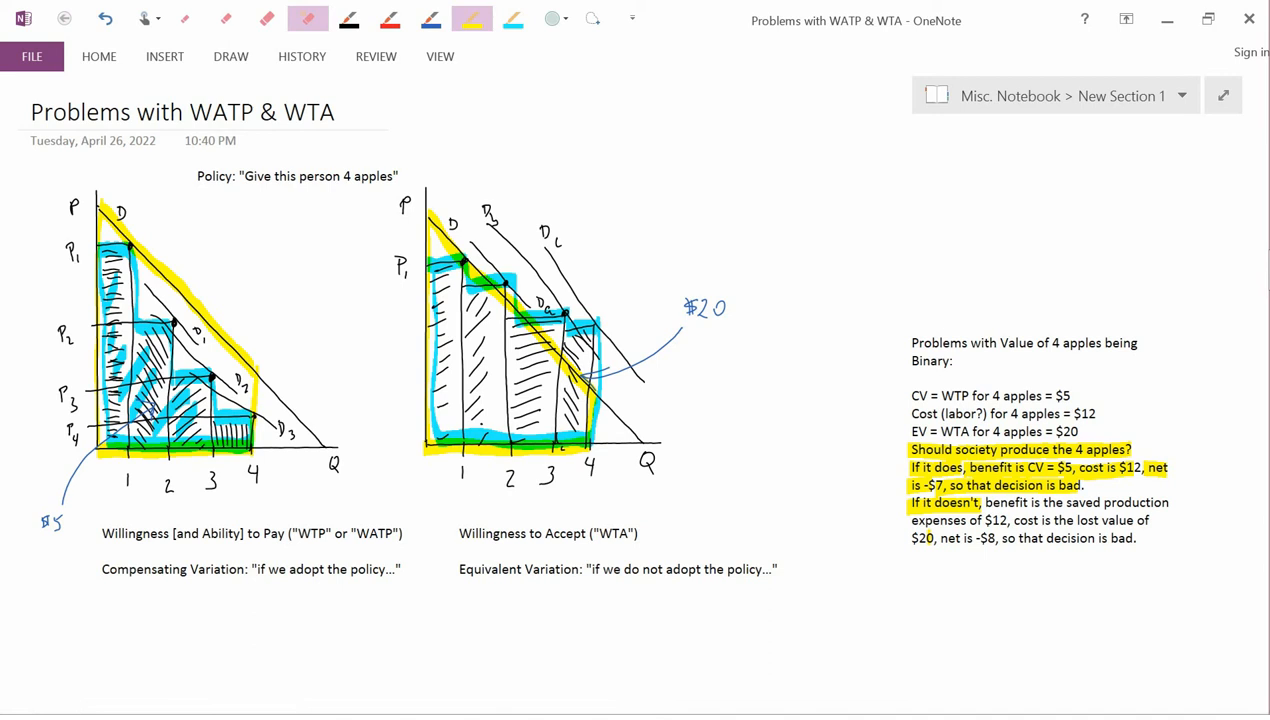
# Pick the eraser to remove the highlights from the 'If it…' phrases and the net -$7 clause.
pyautogui.click(472, 20)
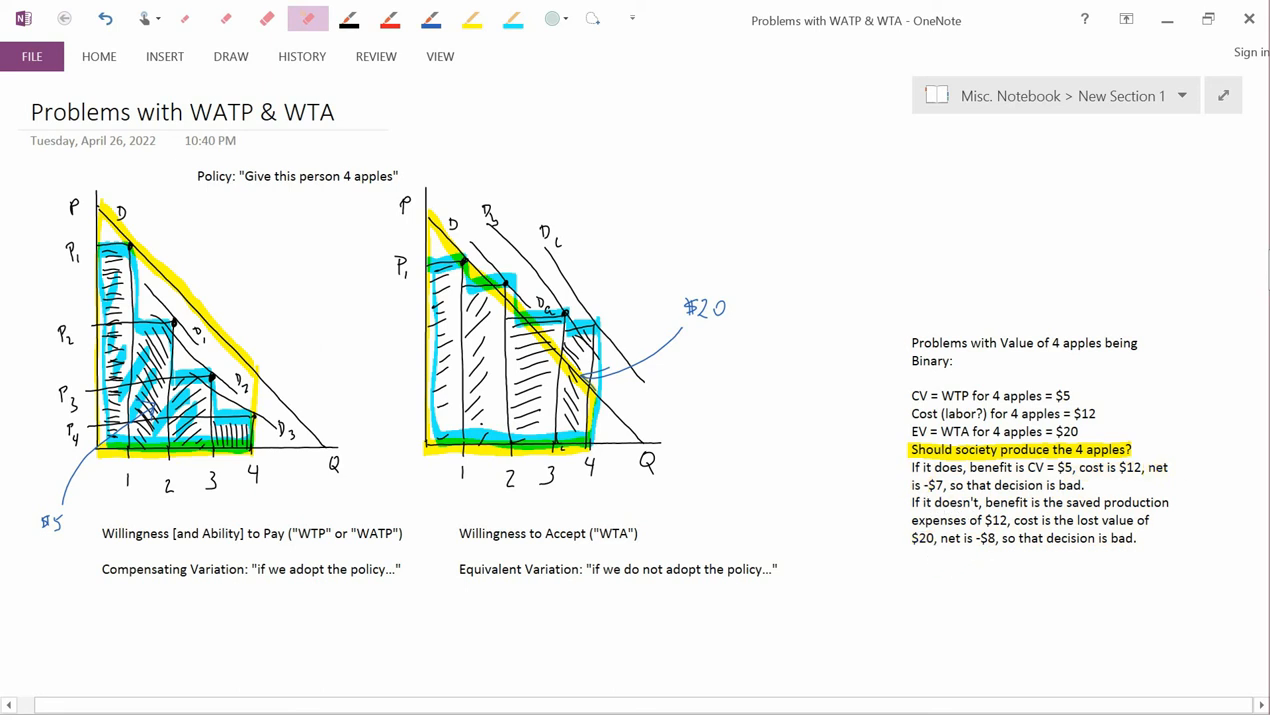
# With the highlighter, mark both 'If it…' phrases, both 'that decision is bad.' clauses, and the word 'Binary:'.
pyautogui.click(470, 20)
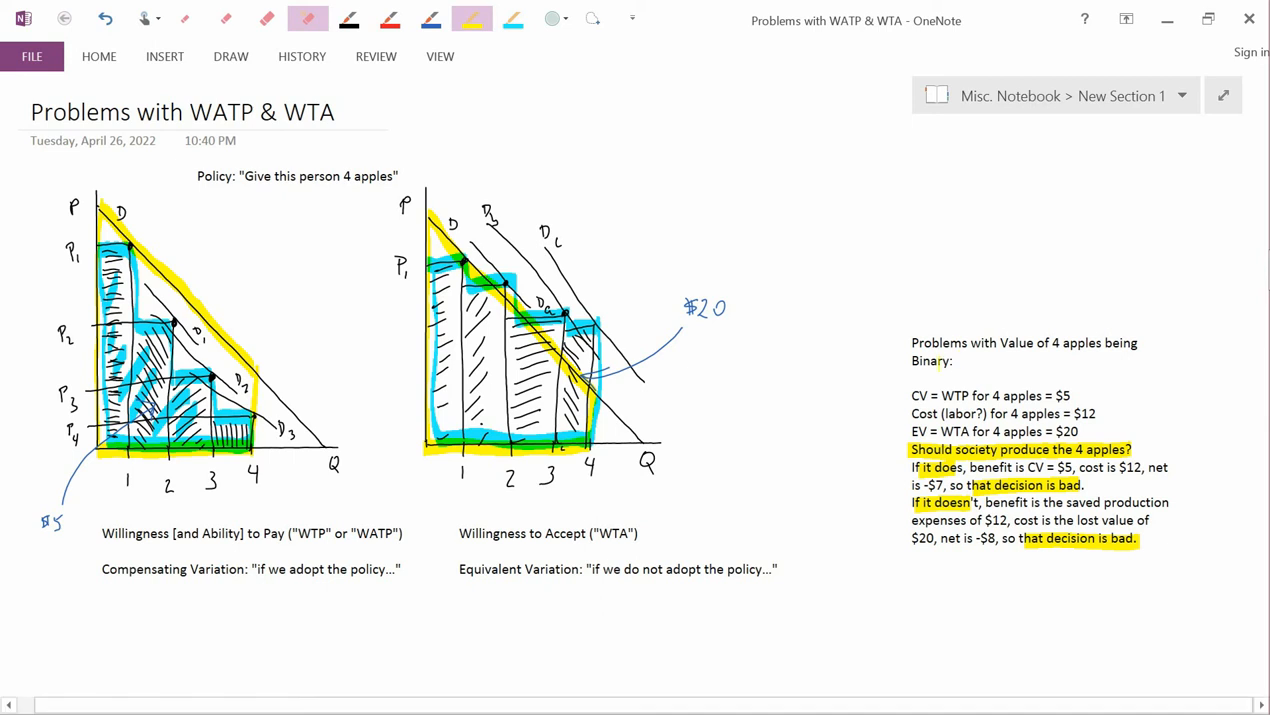
pyautogui.doubleClick(932, 360)
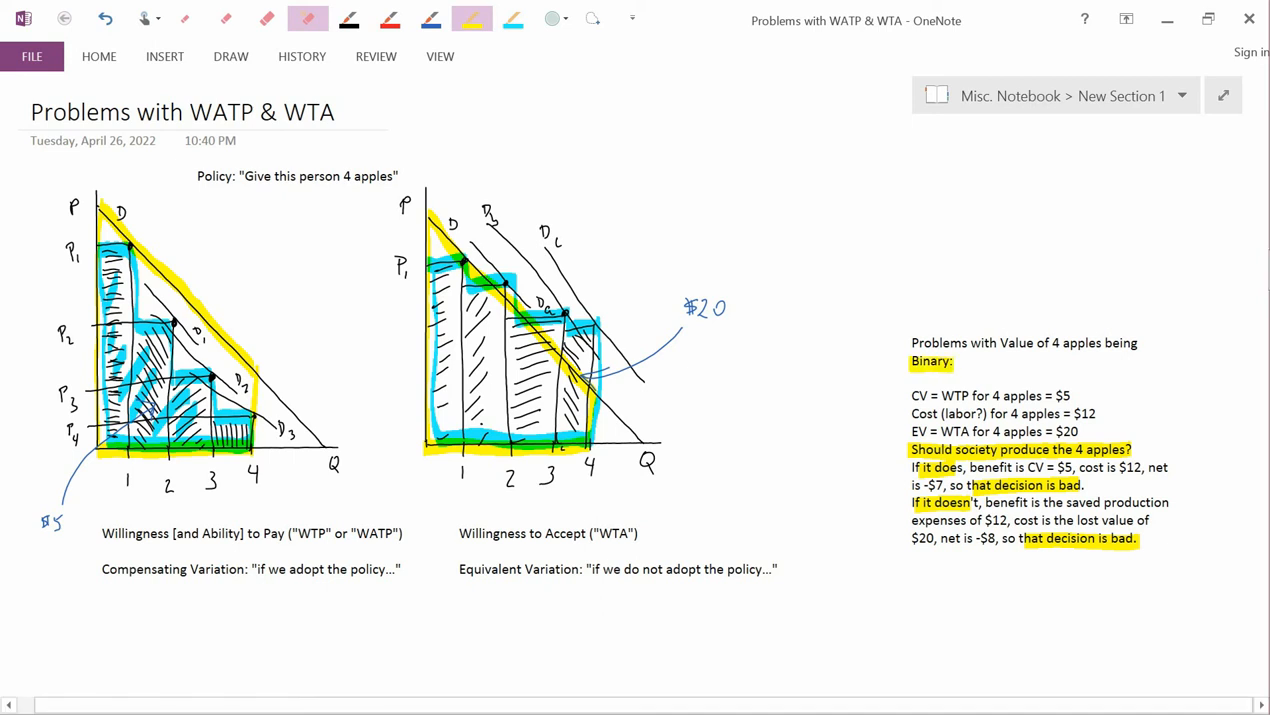